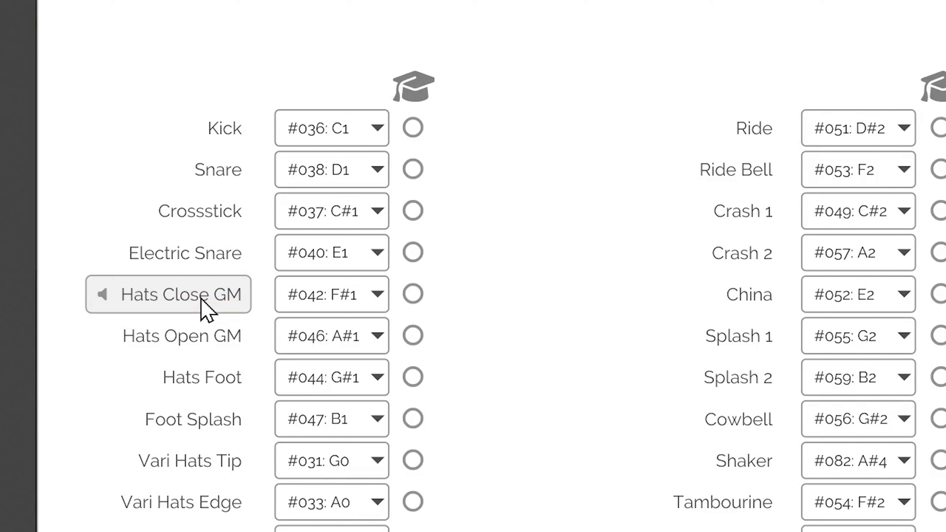
mouse_move(202, 377)
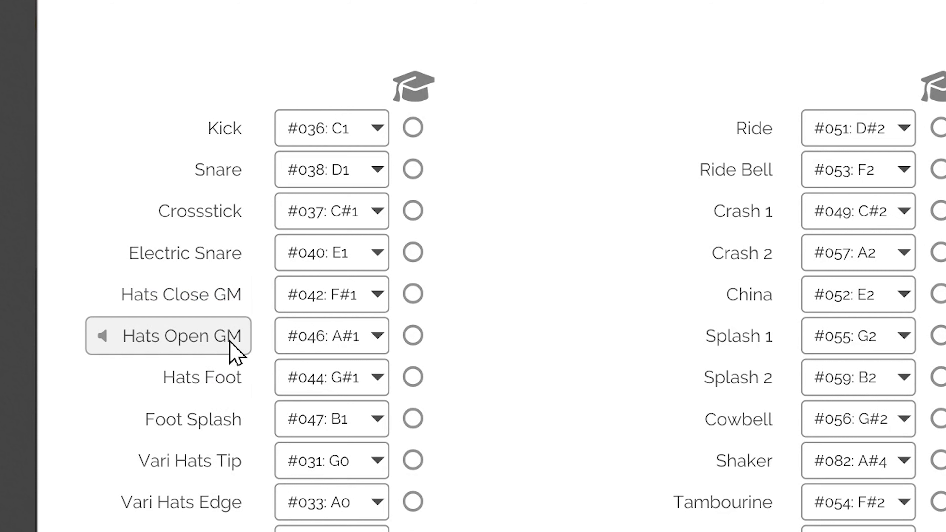
- Audition the open hi-hat GM sound and scroll down to the settings page
left_click(167, 336)
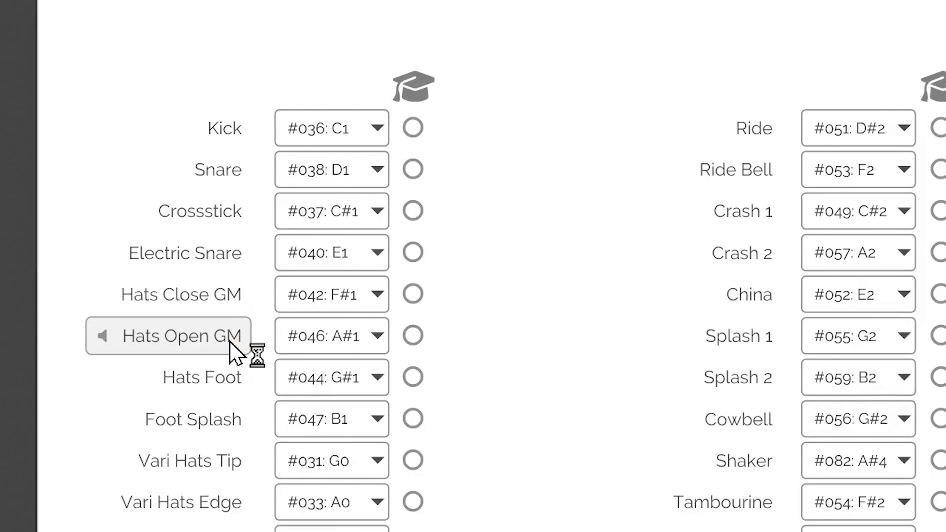
mouse_move(69, 350)
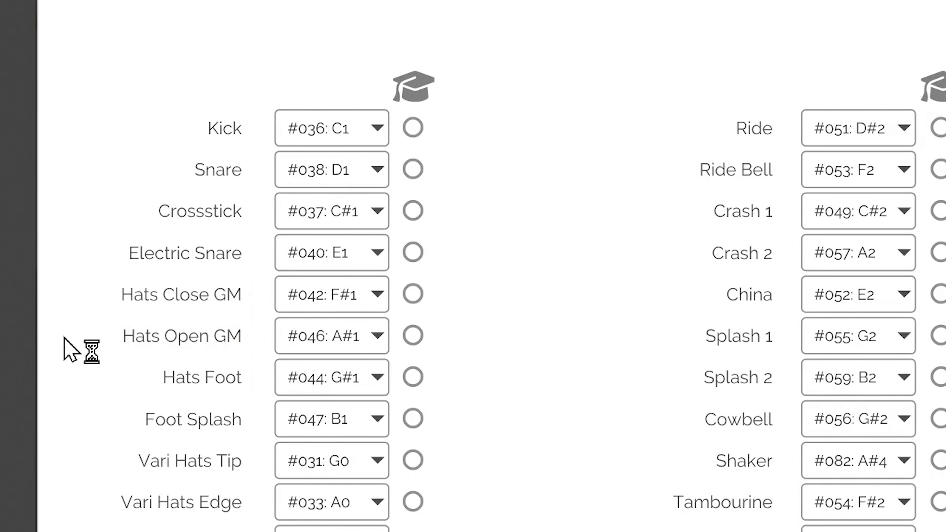
scroll("down", 3)
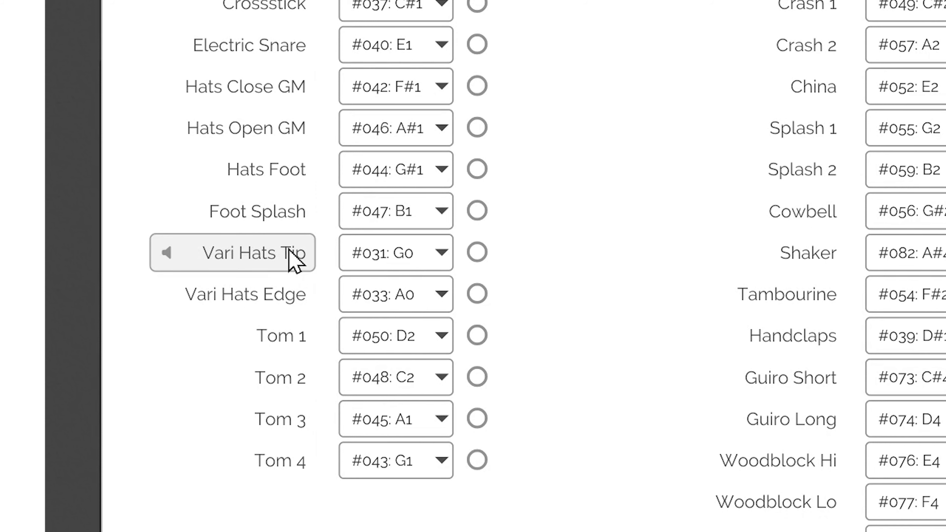
scroll("down", 3)
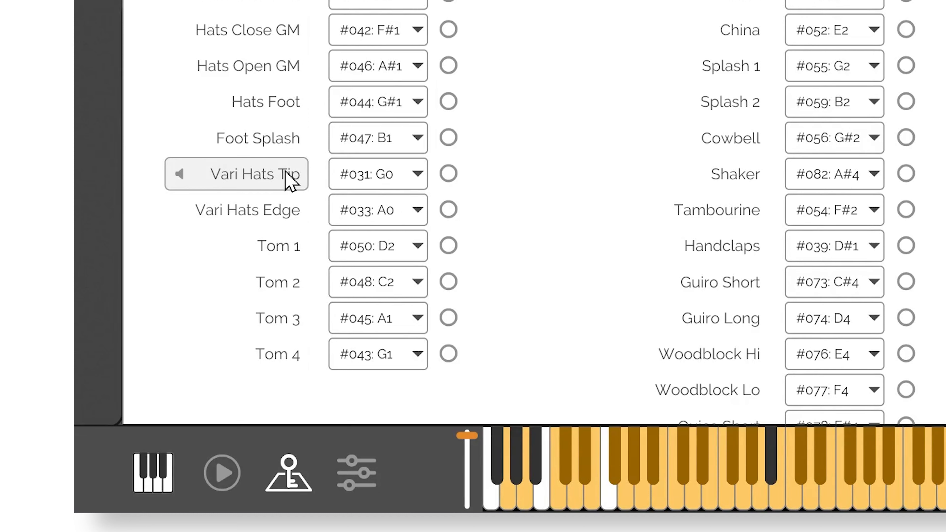
mouse_move(248, 210)
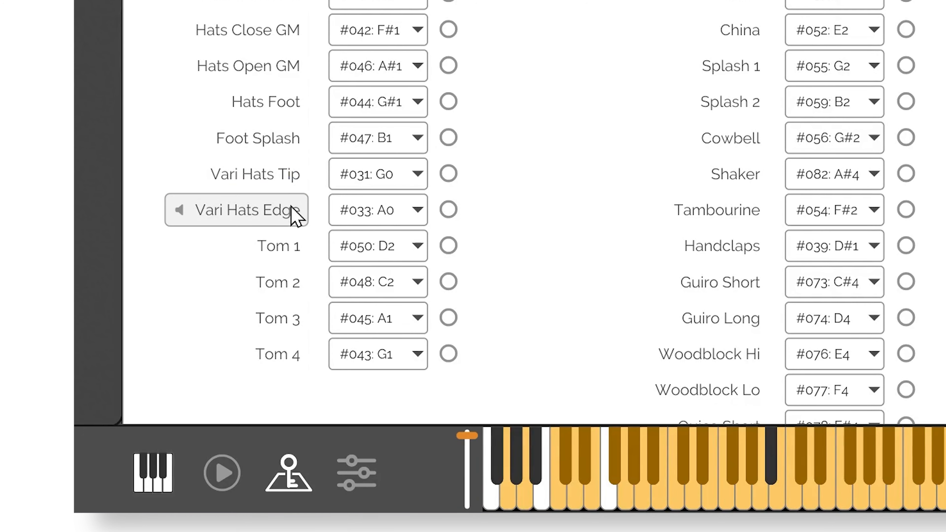
mouse_move(147, 65)
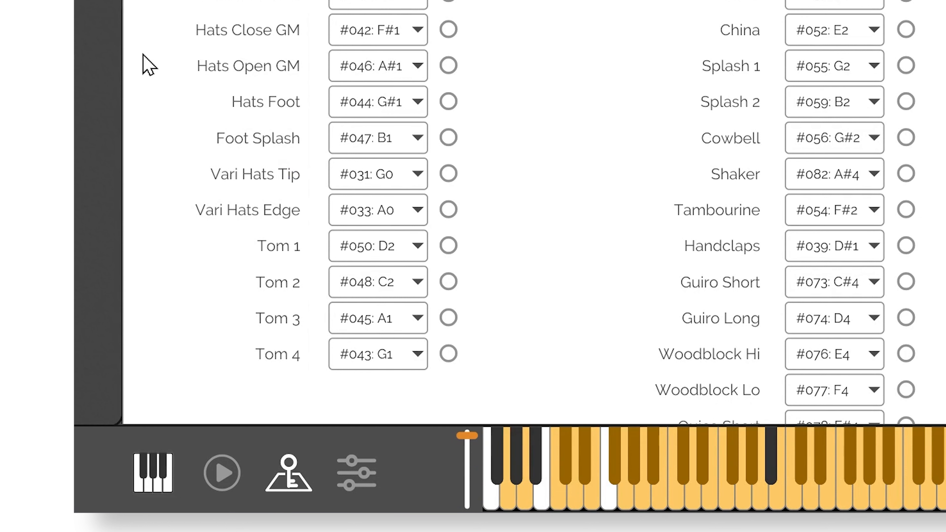
mouse_move(163, 75)
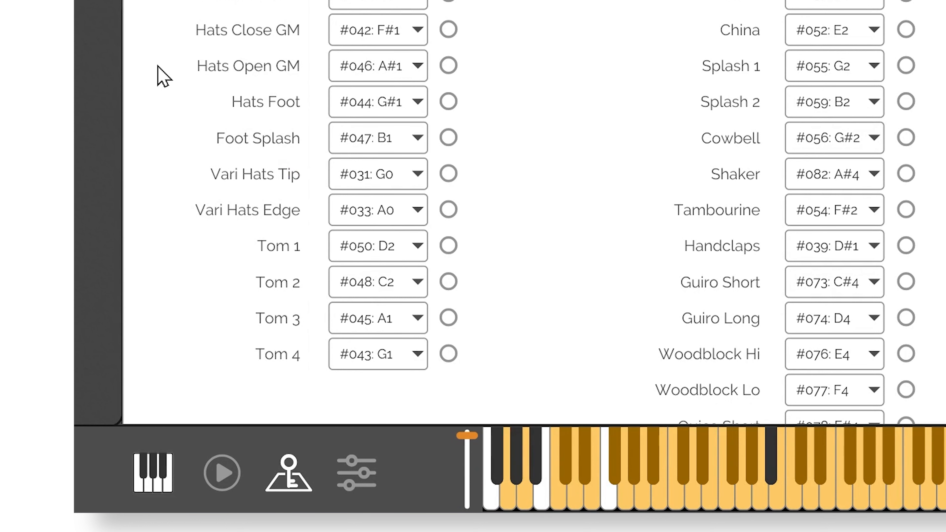
mouse_move(247, 30)
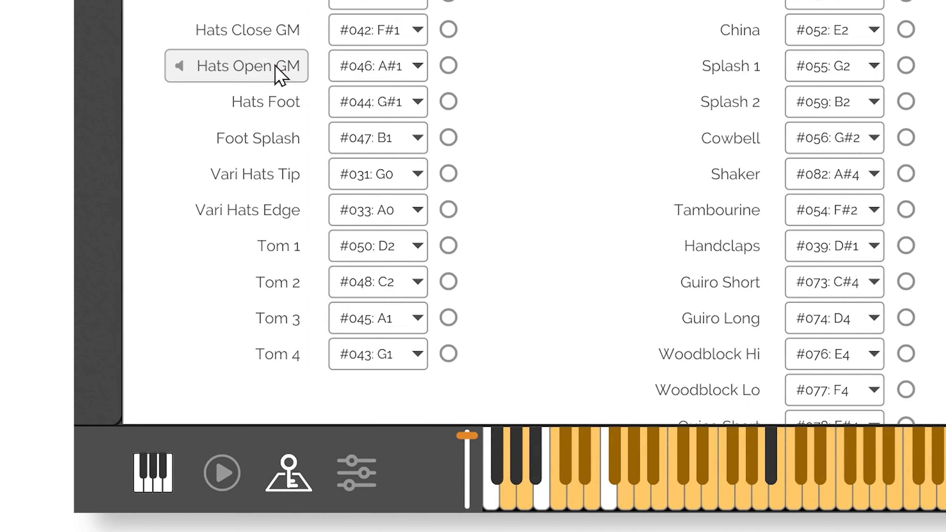
mouse_move(145, 78)
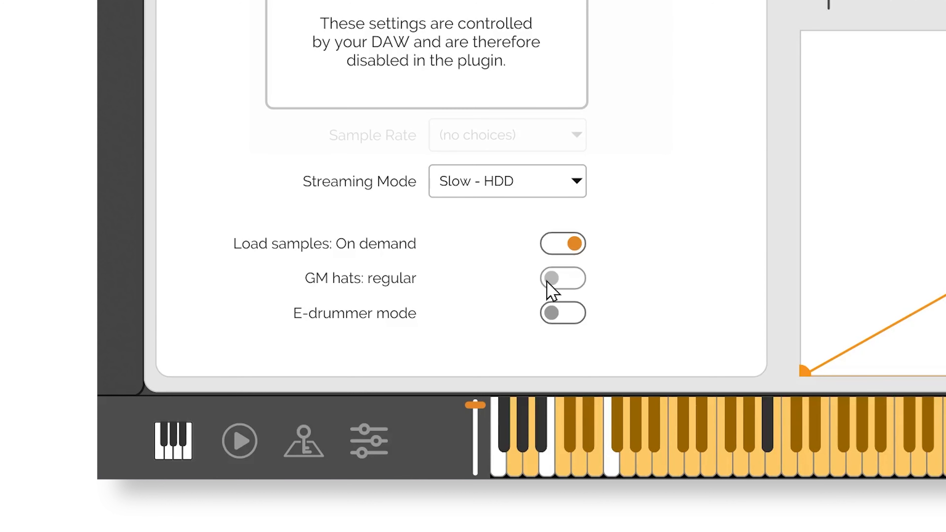
- Toggle GM hats from regular to 'converted to vari hats', revealing the tip/edge threshold
left_click(562, 278)
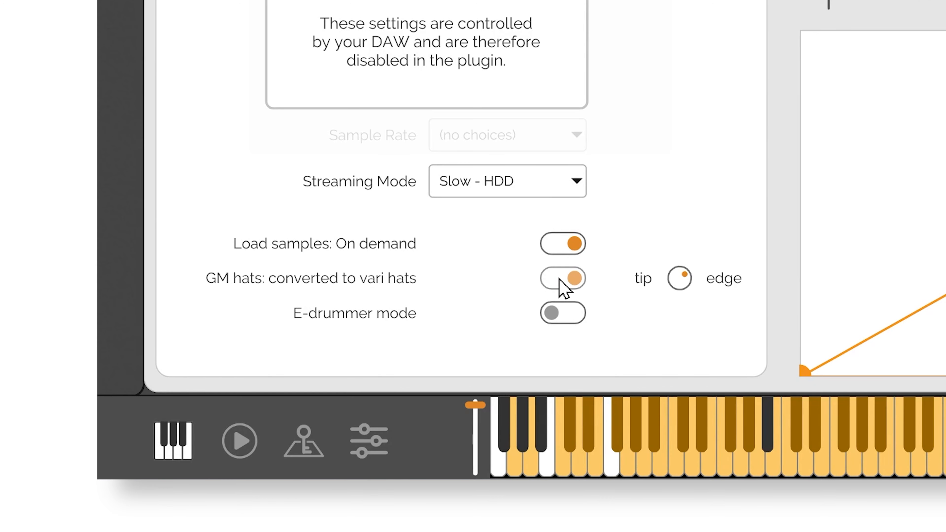
left_click(562, 278)
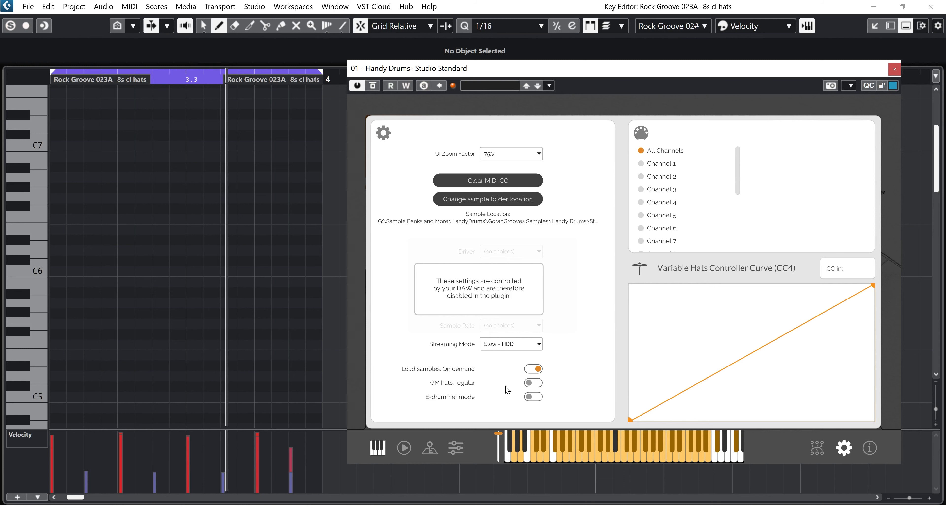
left_click(533, 382)
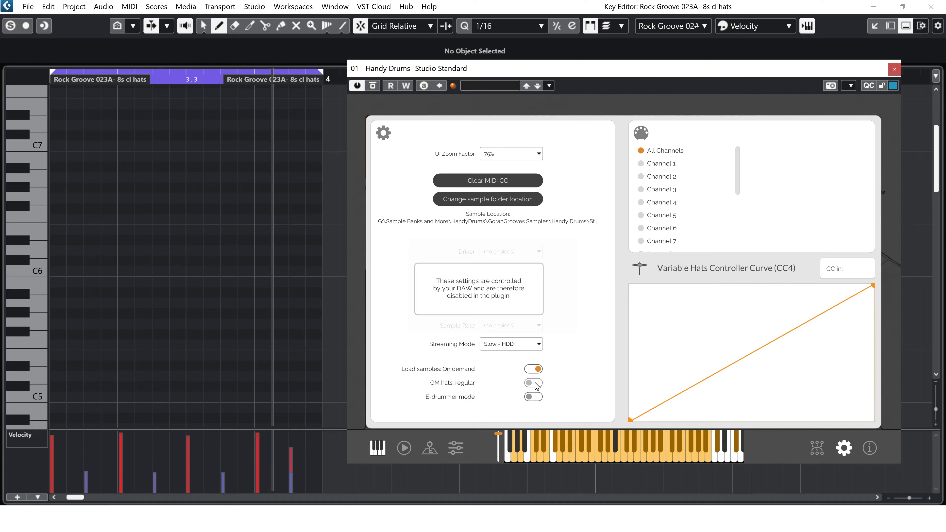
left_click(532, 384)
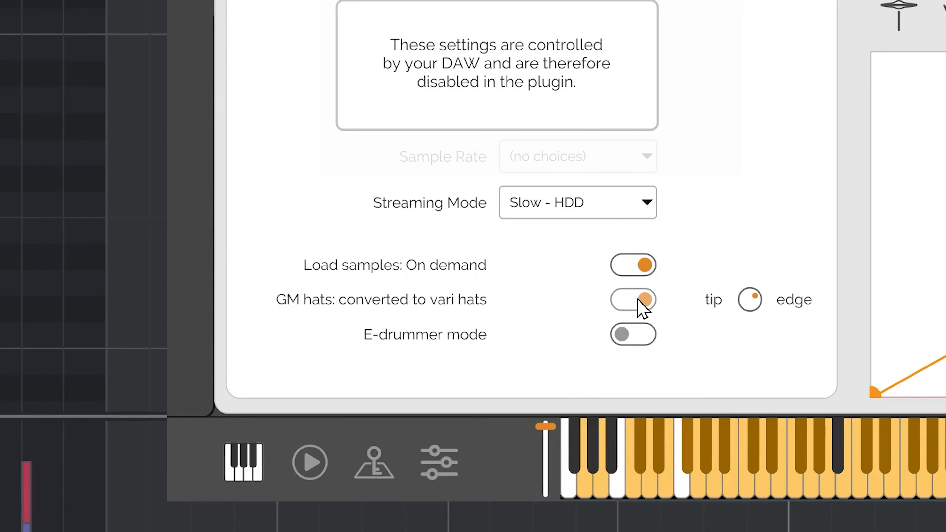
left_click(632, 300)
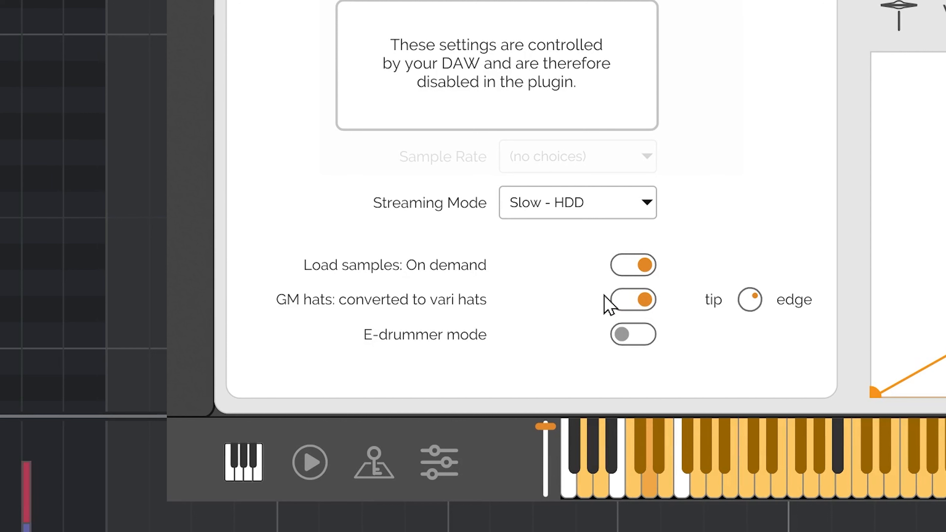
mouse_move(607, 296)
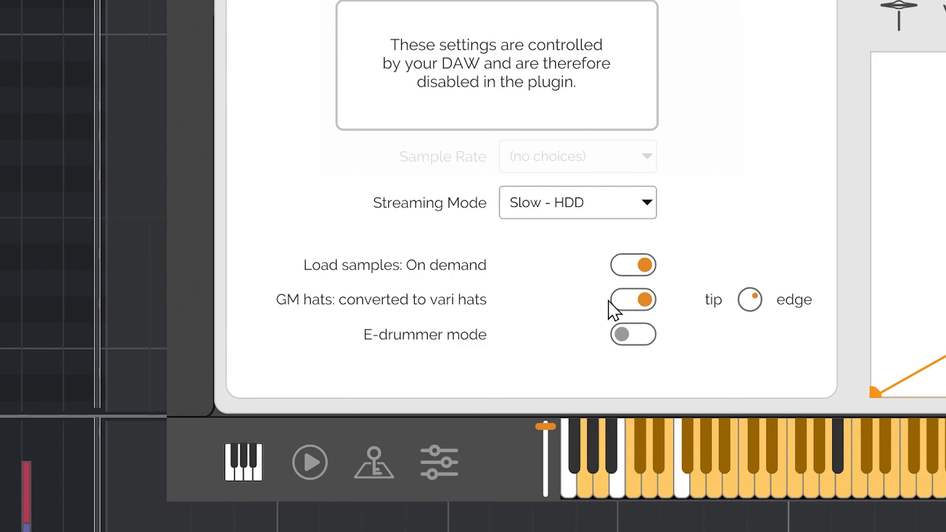
mouse_move(548, 441)
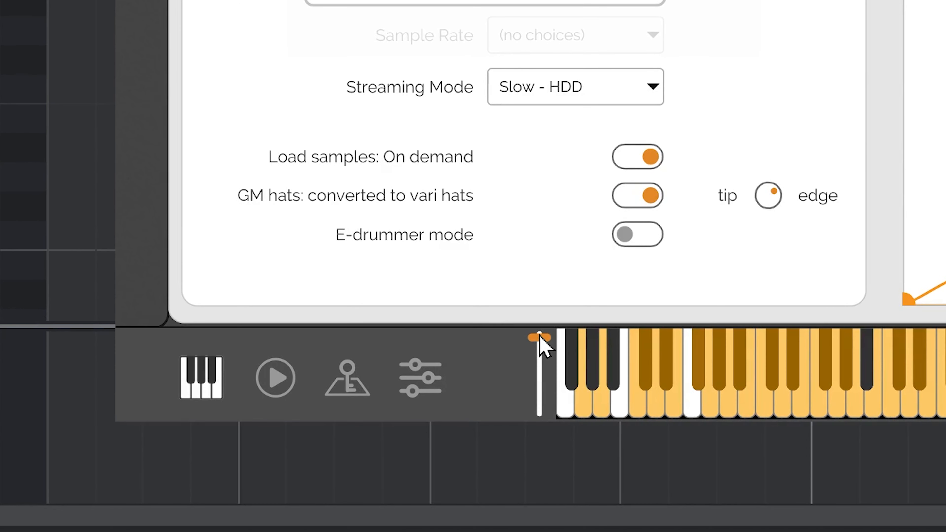
- Sweep the variable hats controller slider downward through 84 to 58
left_click_drag(537, 338, 540, 363)
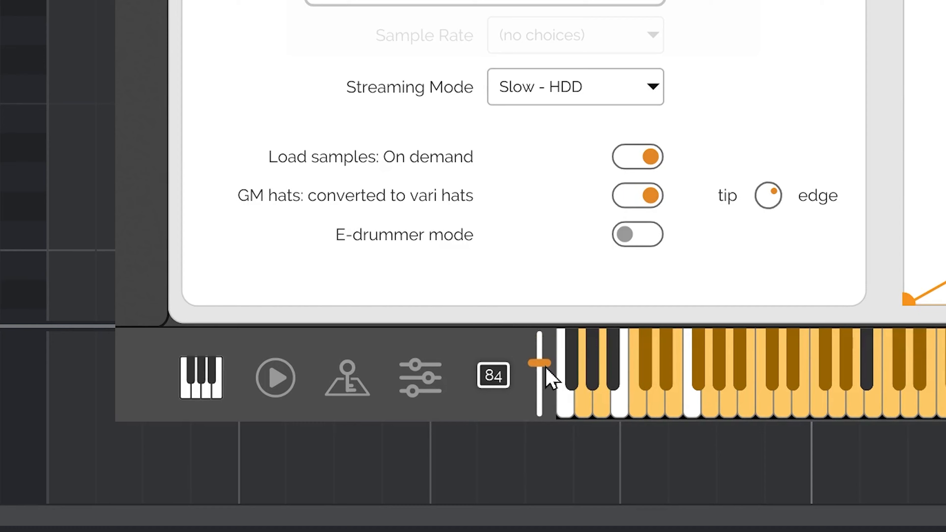
left_click_drag(539, 363, 538, 378)
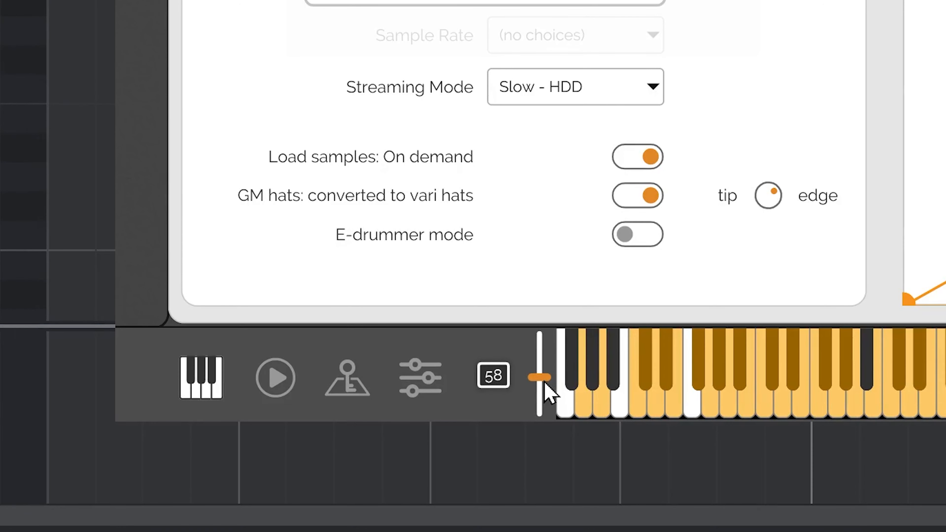
left_click_drag(540, 379, 540, 338)
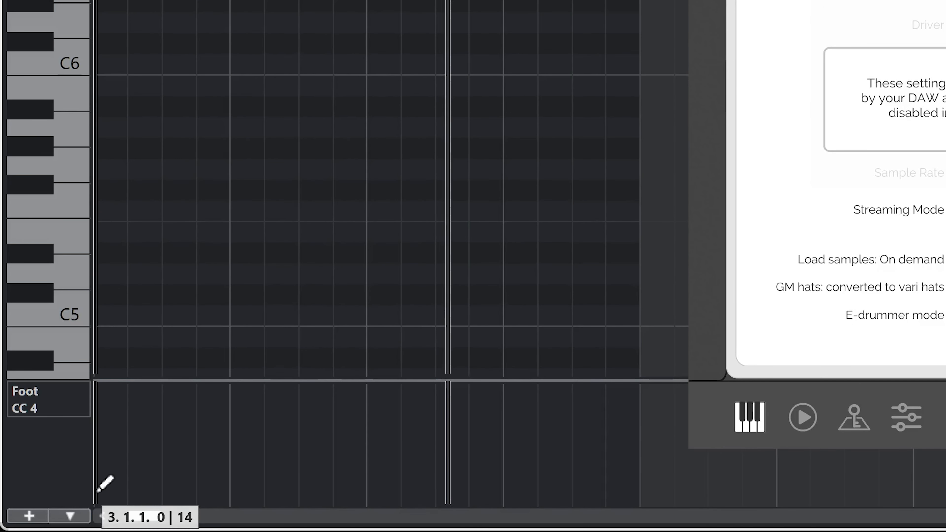
- Draw a rising stepped Foot CC4 curve across bar 3, reaching 42 at 3.2.4
left_click_drag(97, 498, 362, 465)
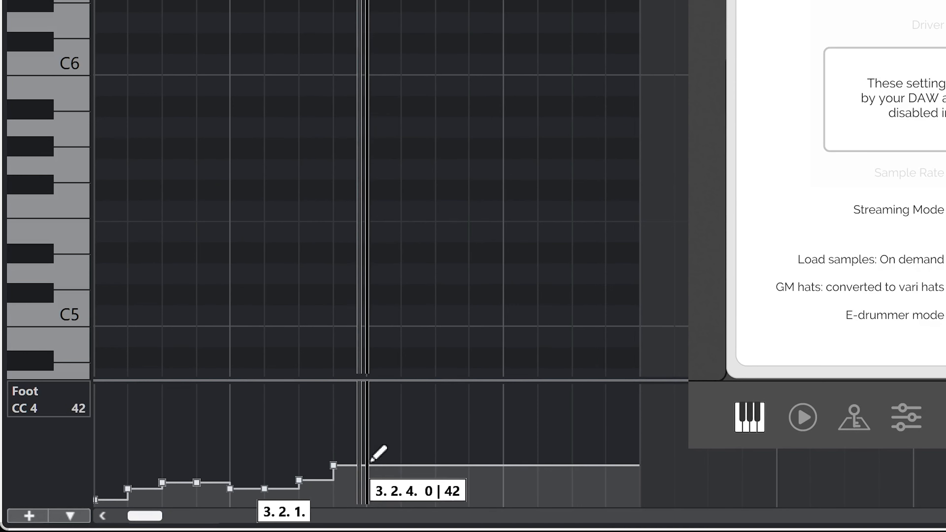
left_click_drag(374, 459, 745, 449)
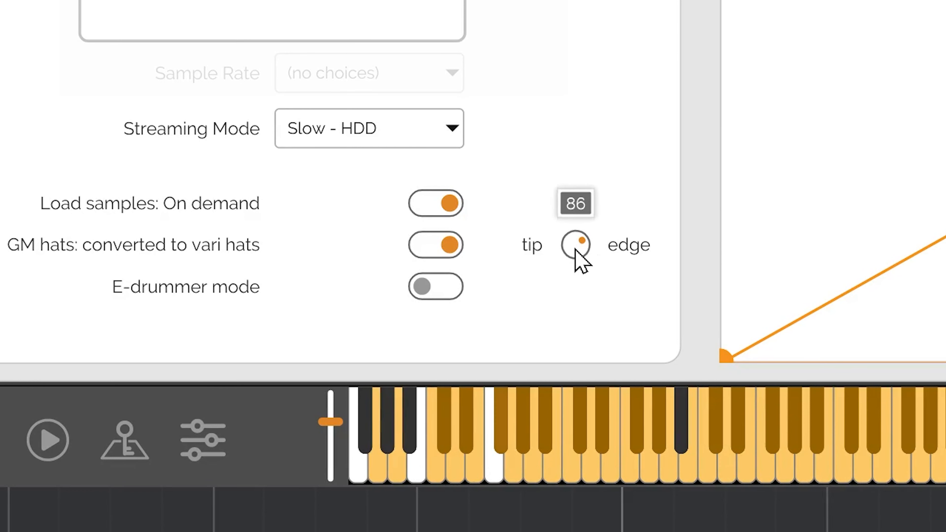
- Sweep the tip/edge threshold knob through 86 and 60, ending at 97
left_click_drag(574, 251, 577, 329)
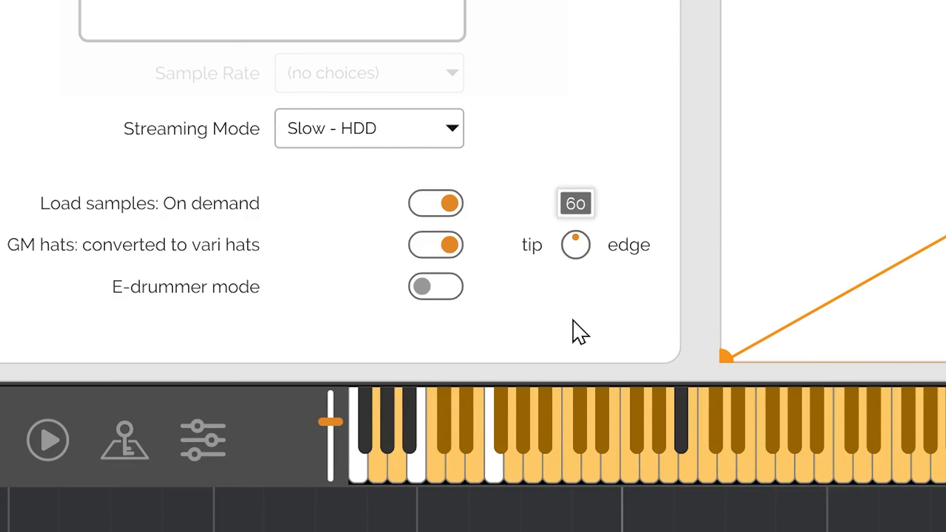
left_click_drag(575, 245, 581, 242)
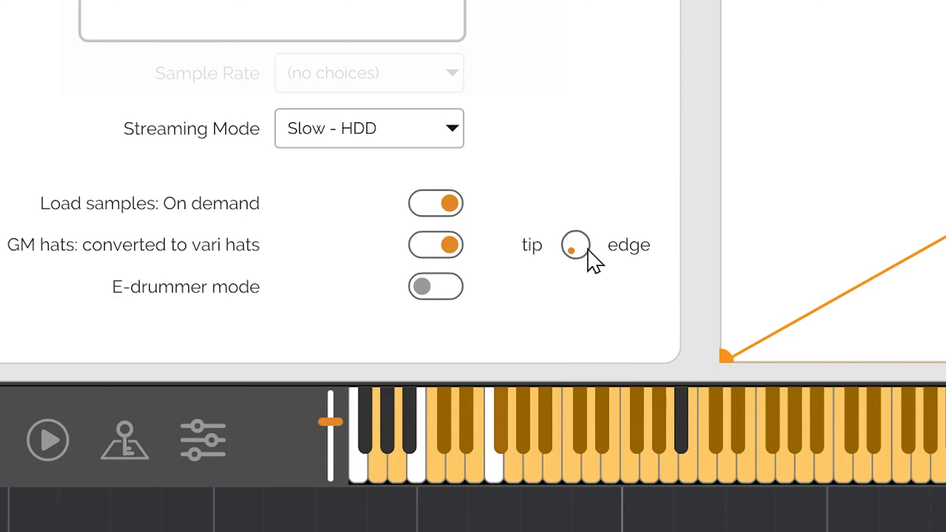
left_click_drag(573, 247, 582, 245)
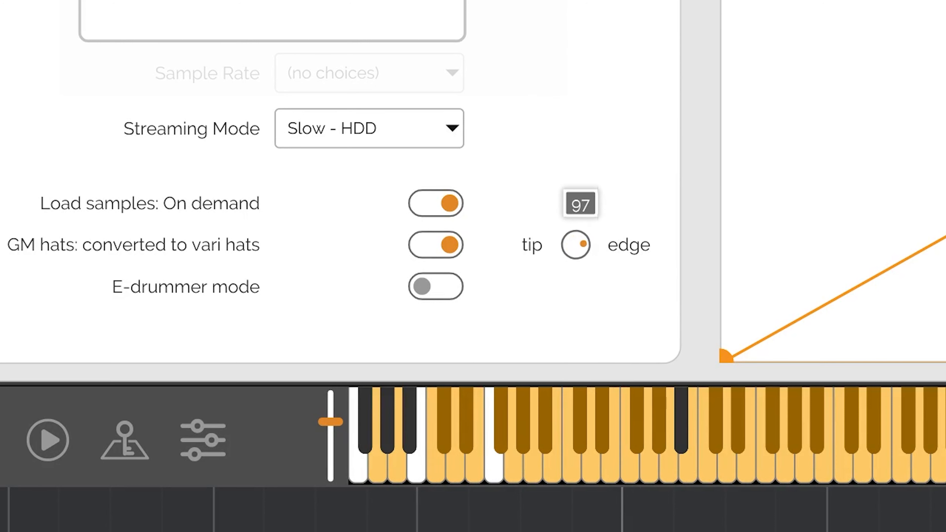